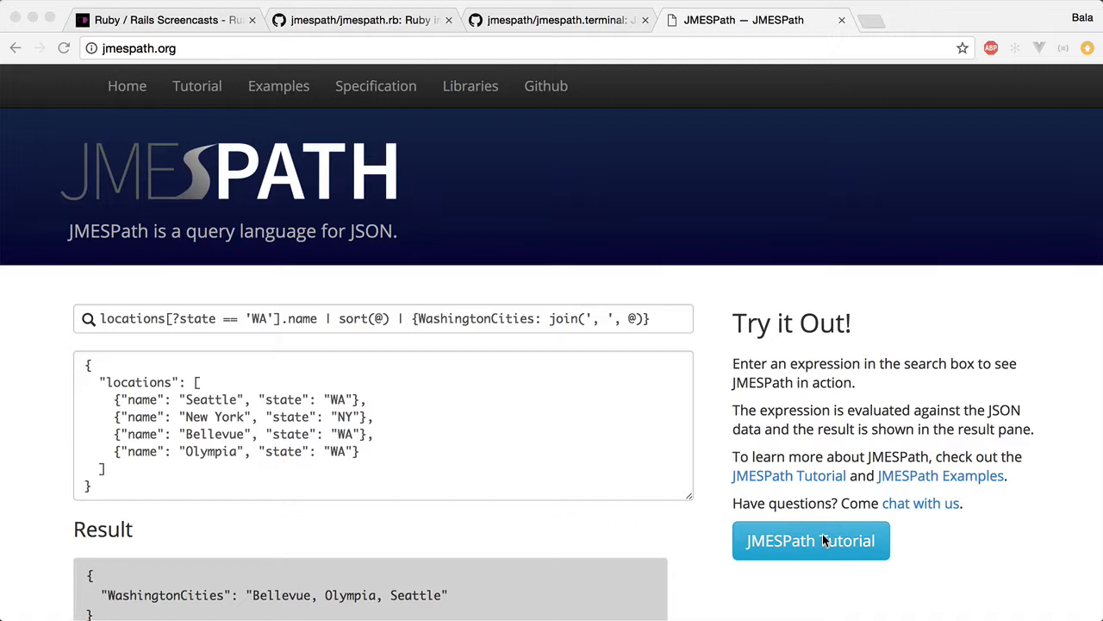
pyautogui.moveTo(772, 548)
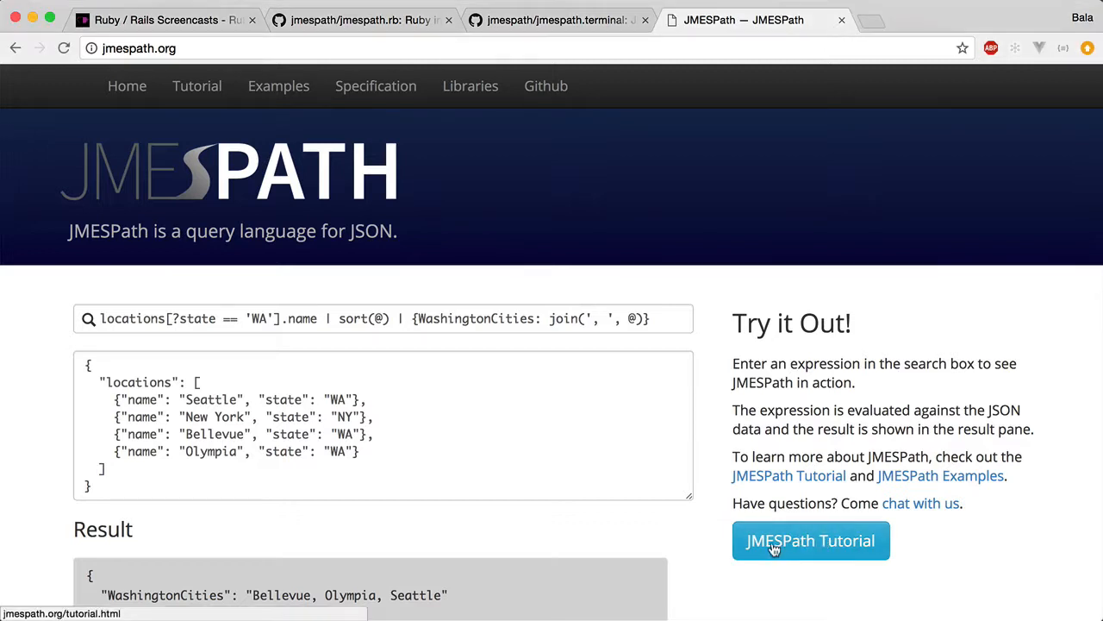
# Go from the homepage to the JMESPath Tutorial, landing at Basic Expressions with result "foo"
pyautogui.click(810, 541)
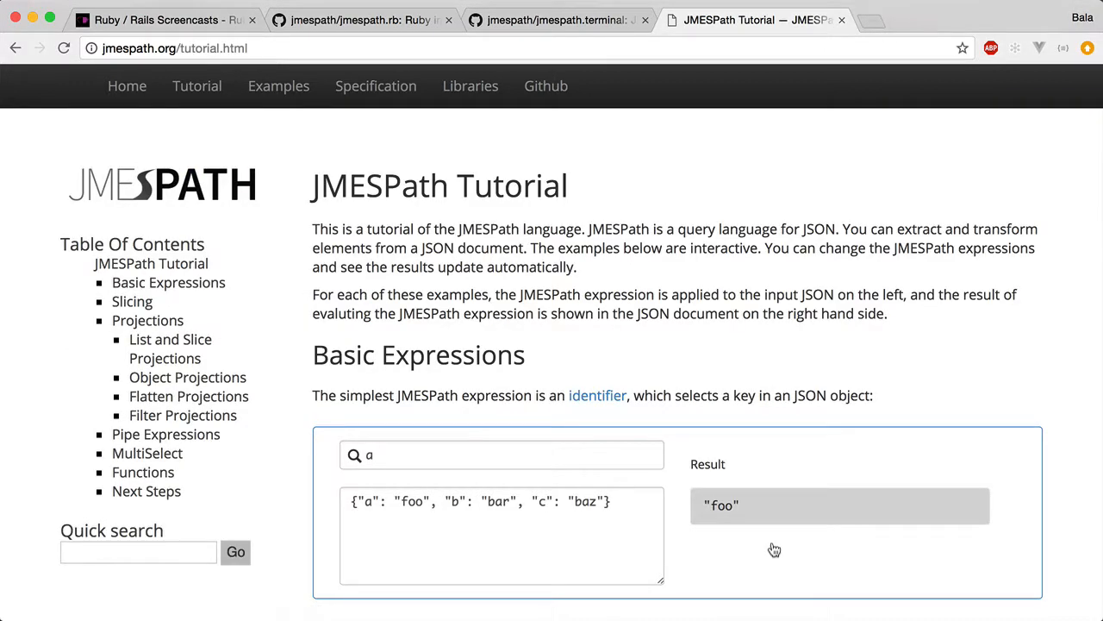